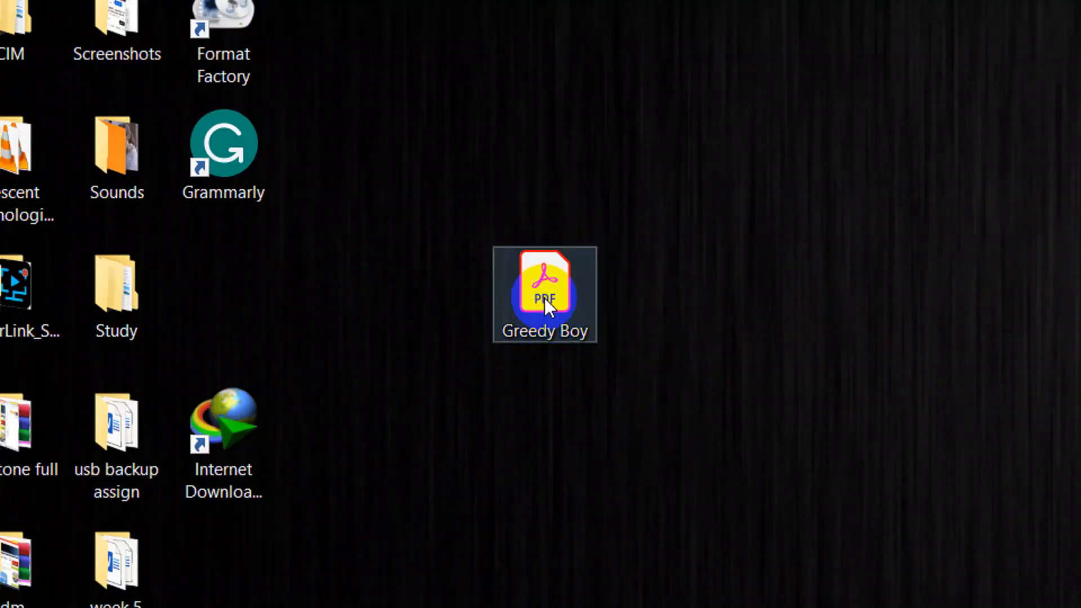
- Preview and close the Greedy Boy PDF, then launch Word and open it
double_click(544, 295)
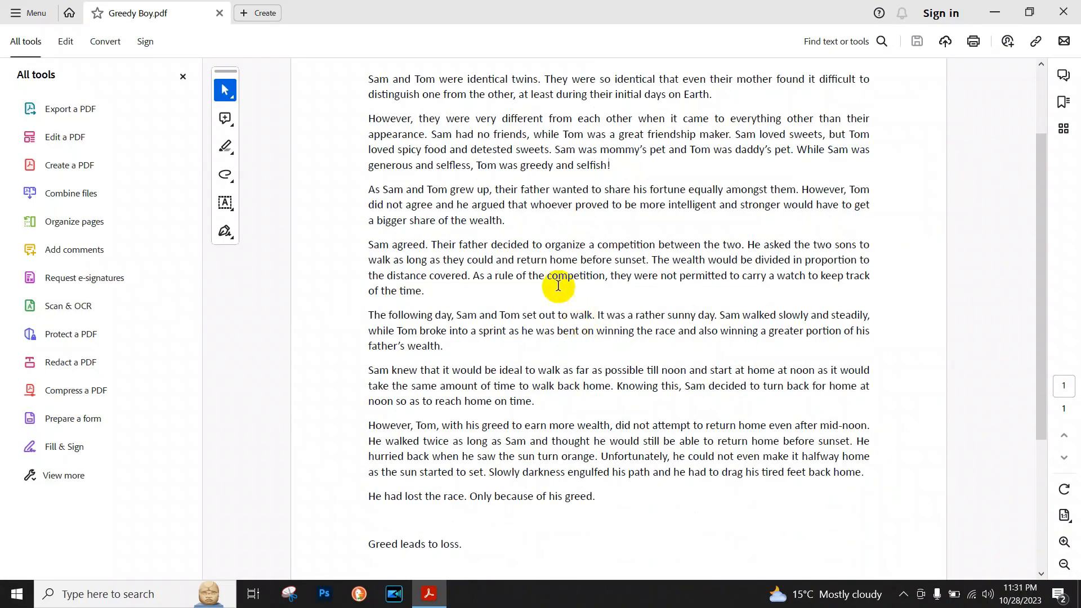
mouse_move(1065, 12)
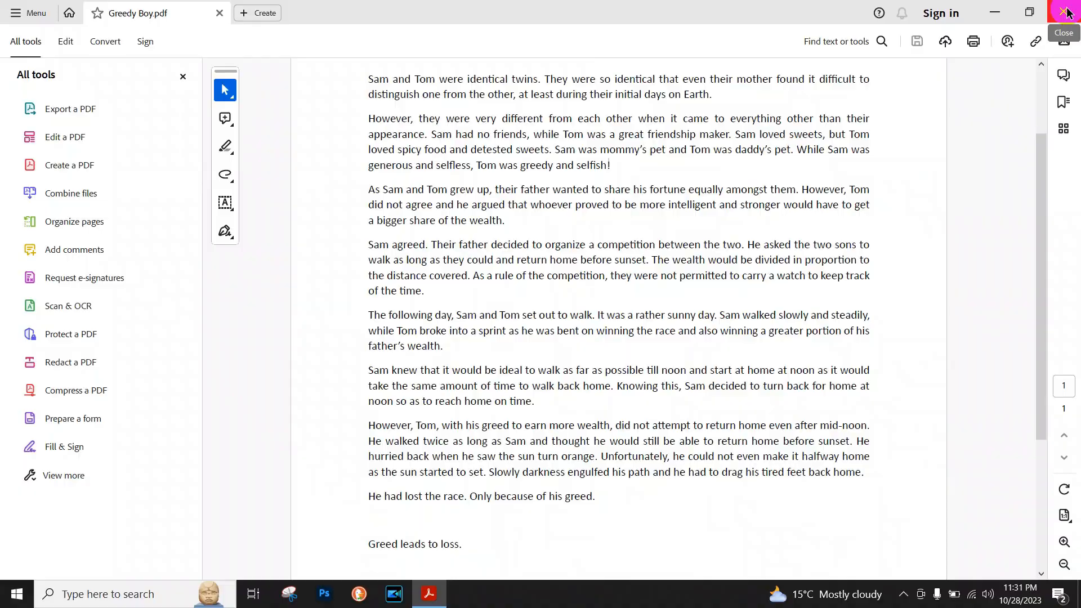
click(1067, 12)
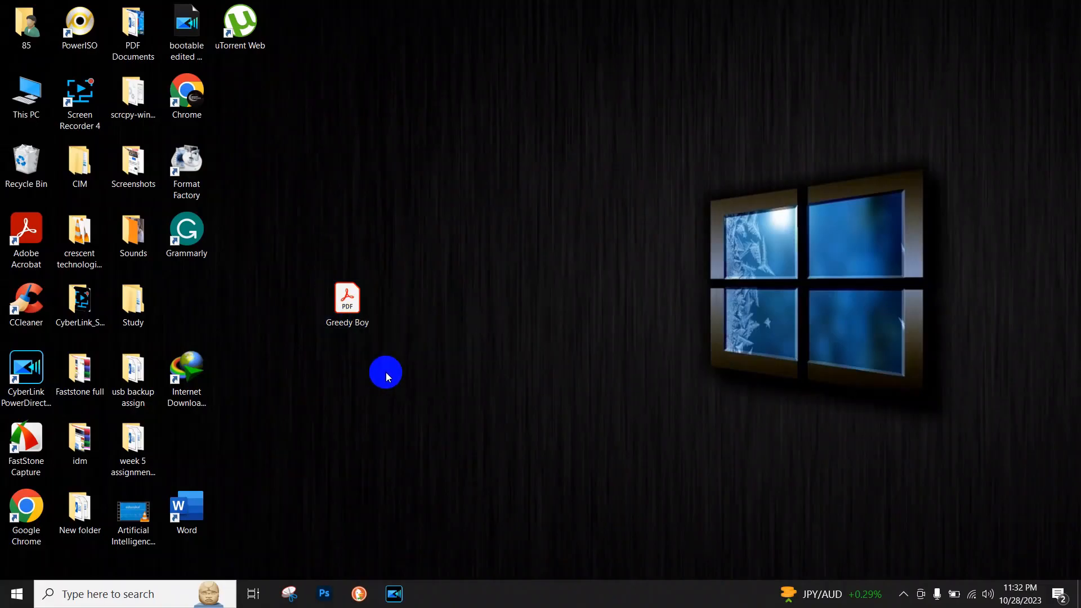
click(186, 506)
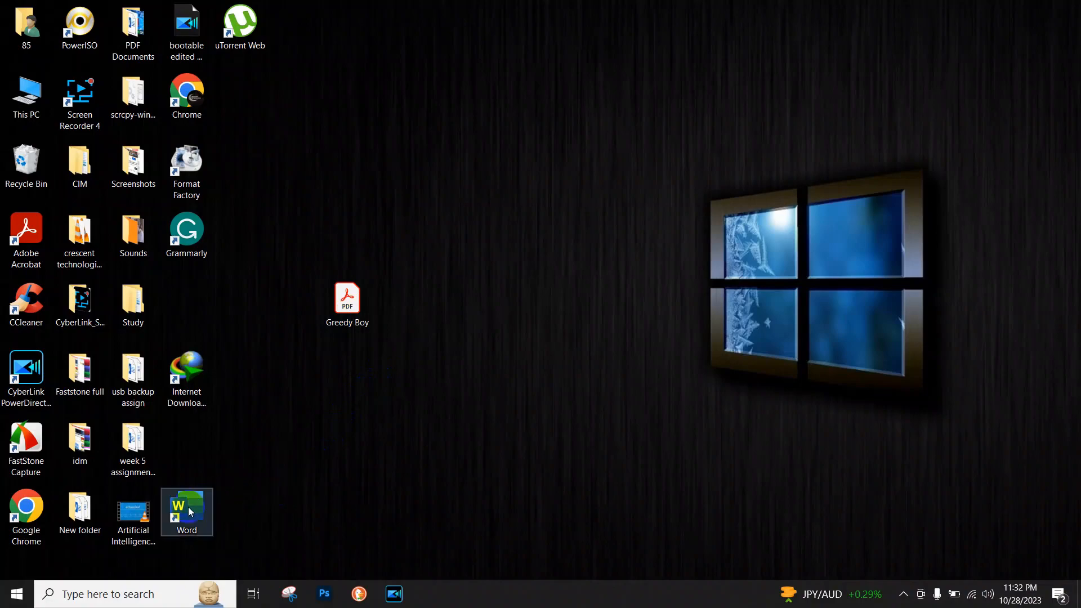
double_click(186, 507)
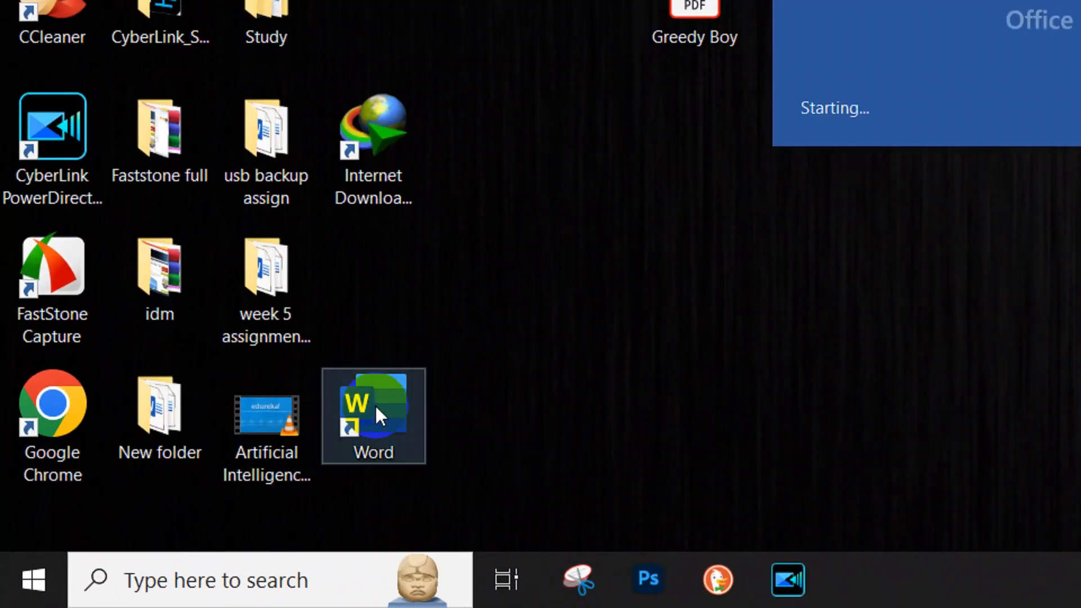
double_click(373, 417)
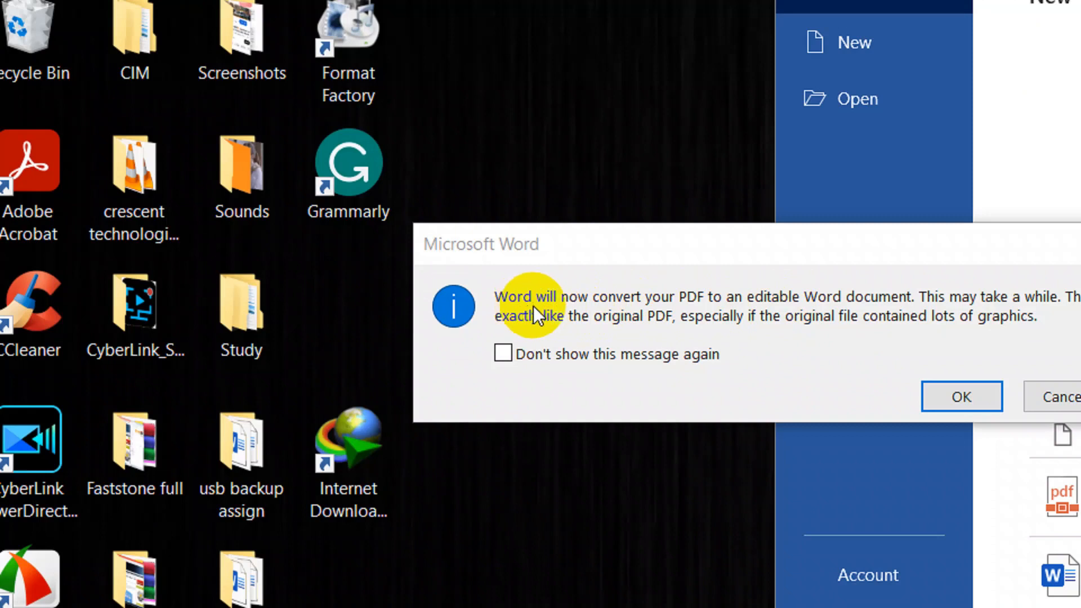
mouse_move(777, 310)
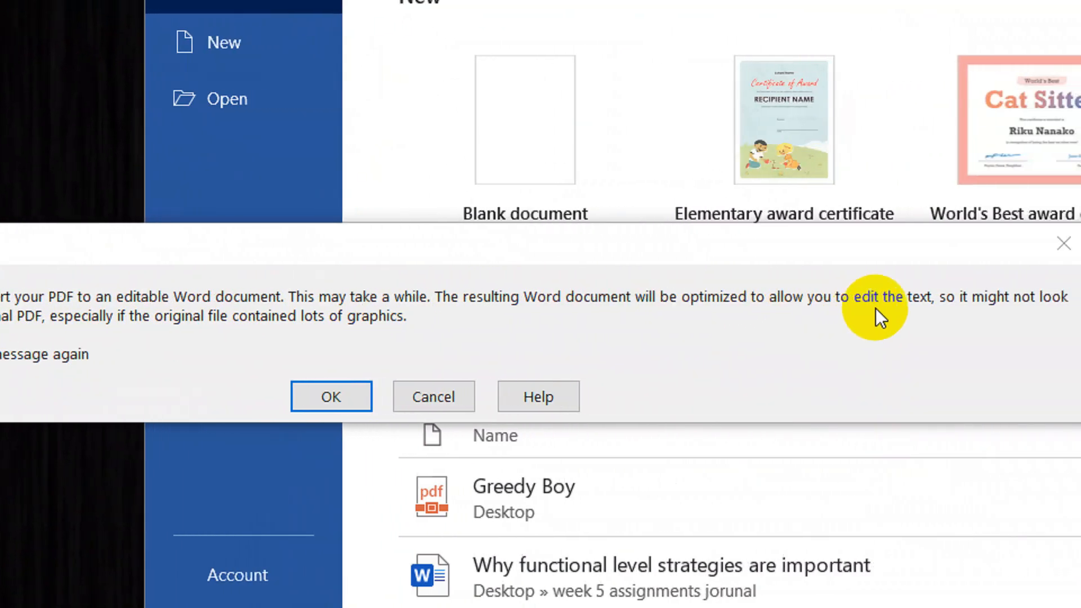
- Confirm the conversion of the Greedy Boy PDF into an editable document
click(331, 397)
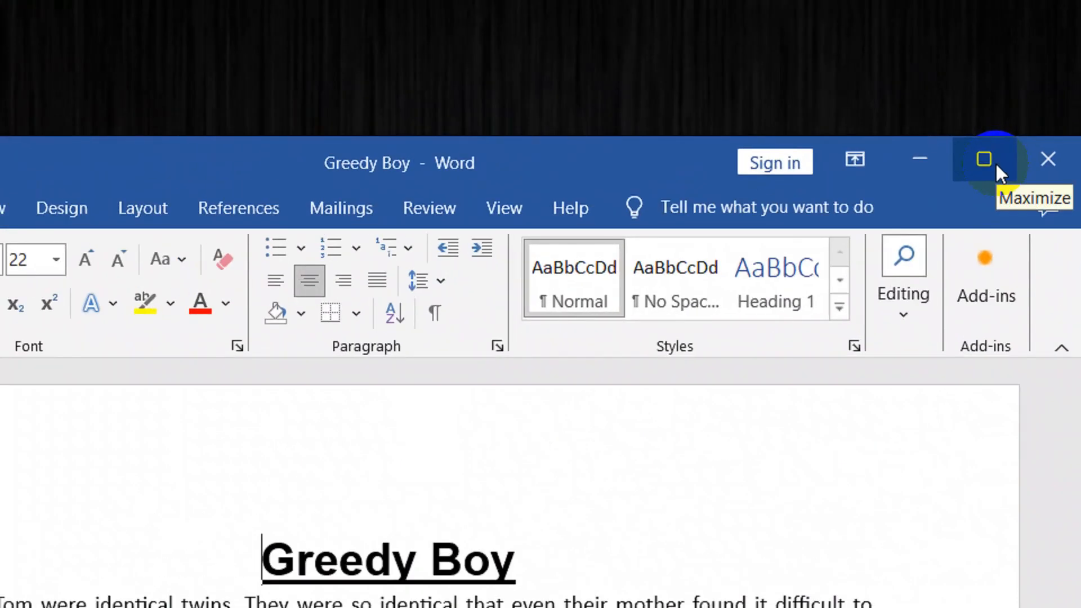
- Maximize Word, turn the later paragraphs red, then select the first two paragraphs
click(984, 159)
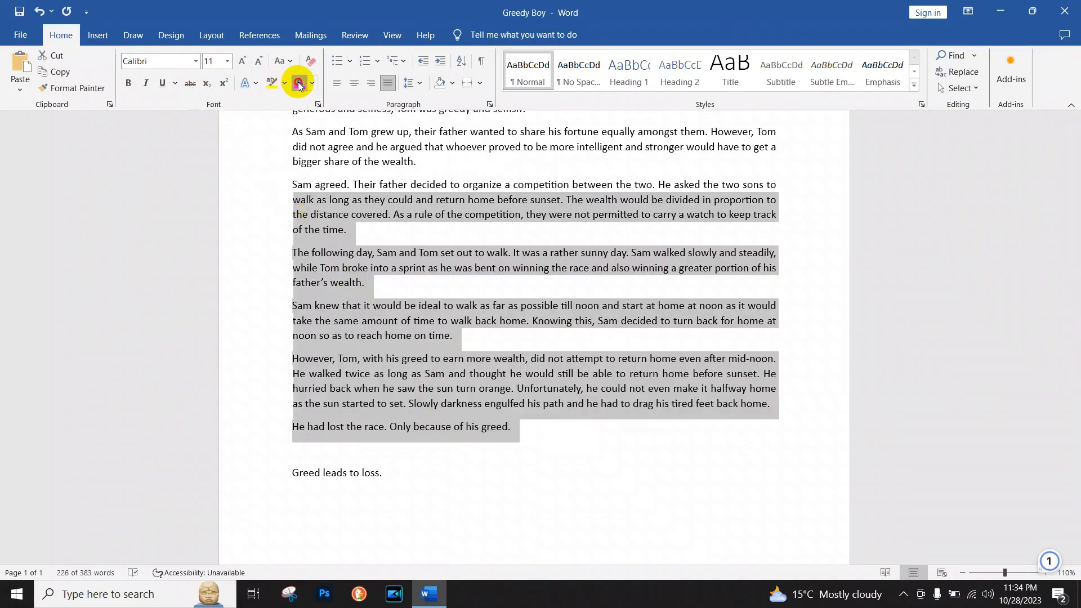
click(298, 83)
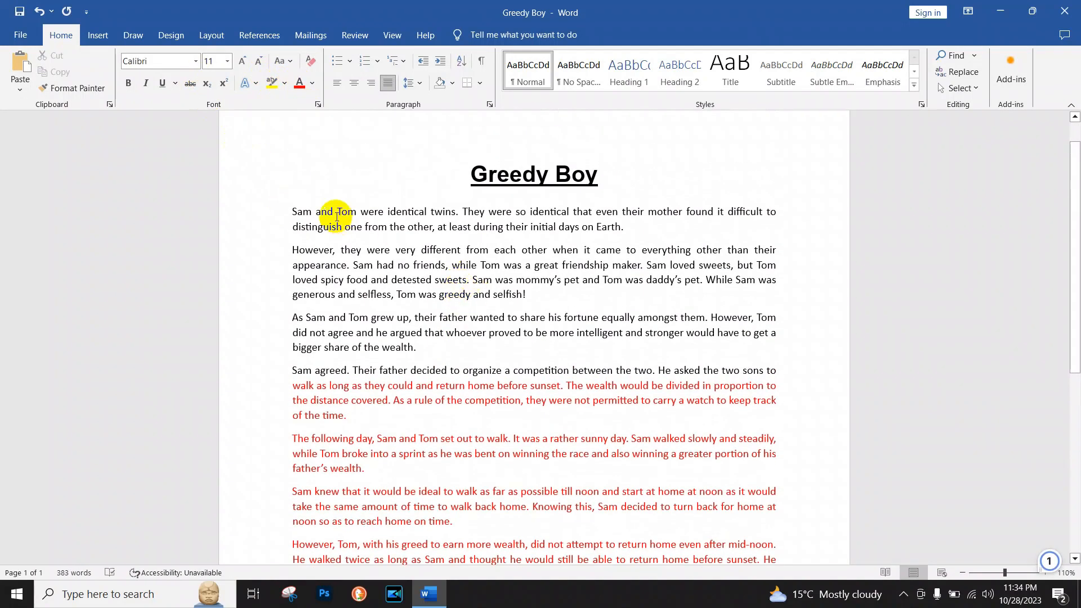
drag(328, 211, 524, 295)
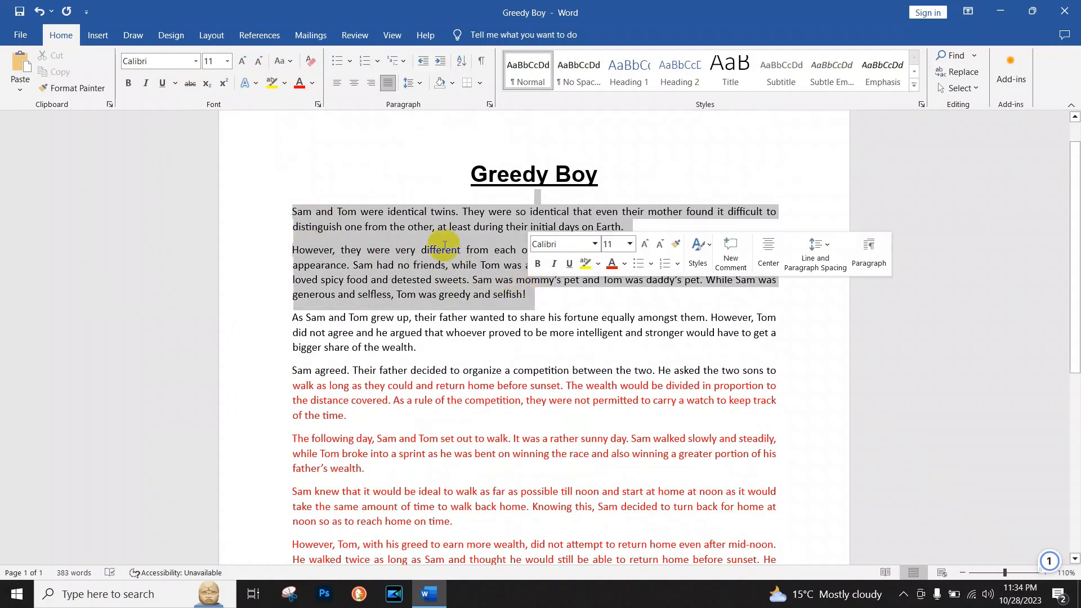
click(311, 83)
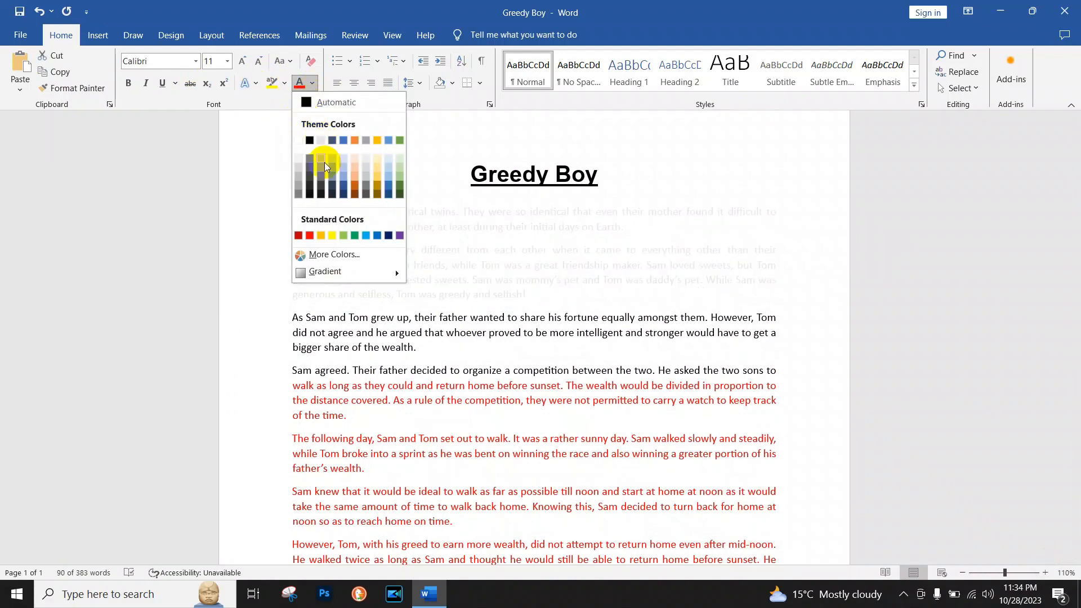